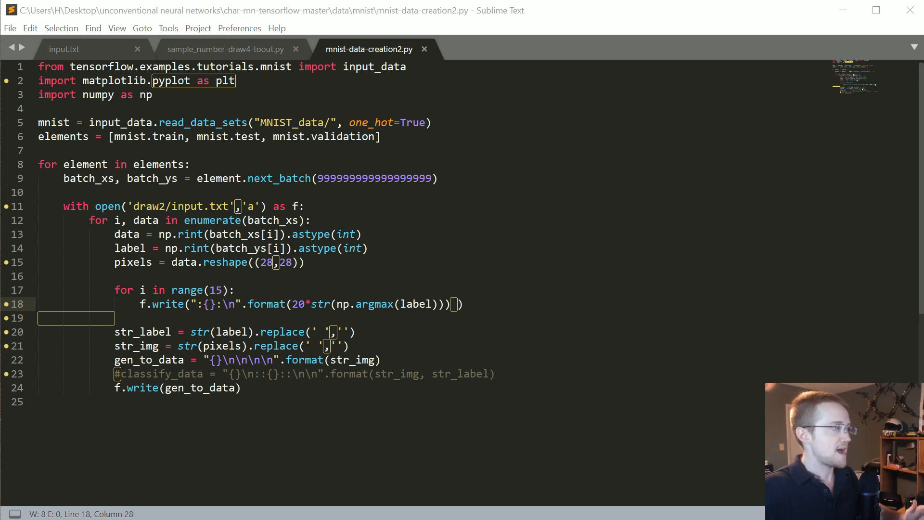
# Select all of the generated input.txt data to review the label rows and pixel grids.
pyautogui.press('ctrl+a')
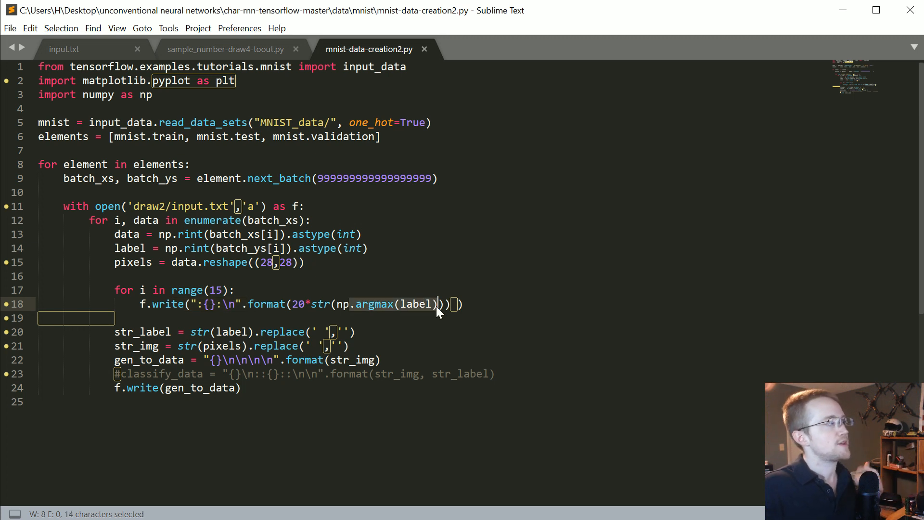
pyautogui.moveTo(375, 312)
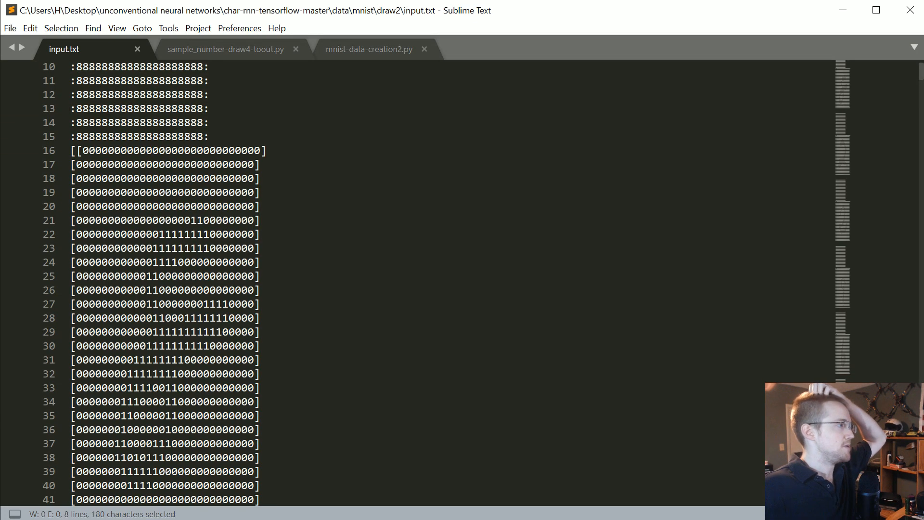
pyautogui.scroll(-3)
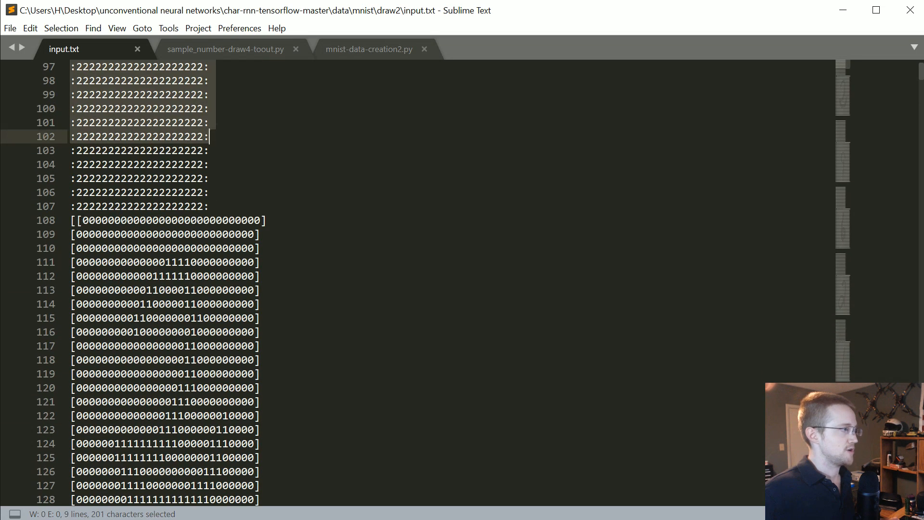
pyautogui.scroll(-3)
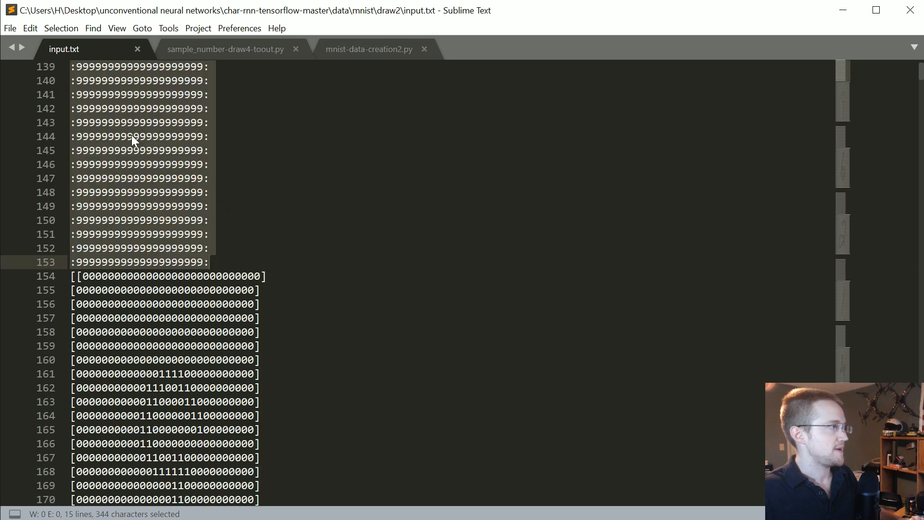
pyautogui.scroll(-3)
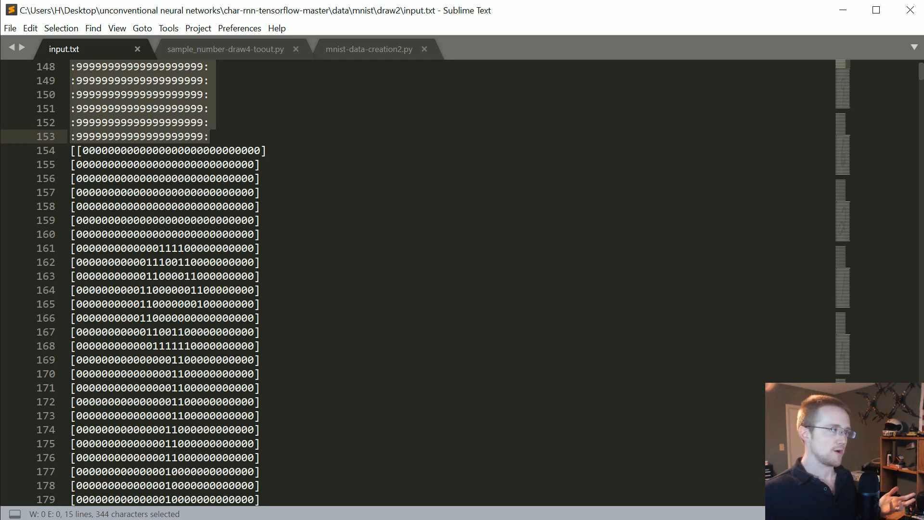
pyautogui.scroll(3)
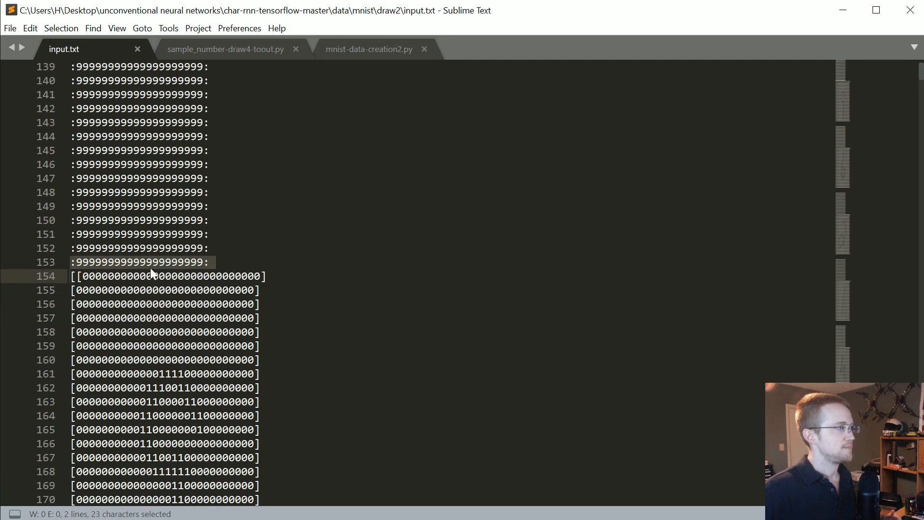
pyautogui.click(150, 262)
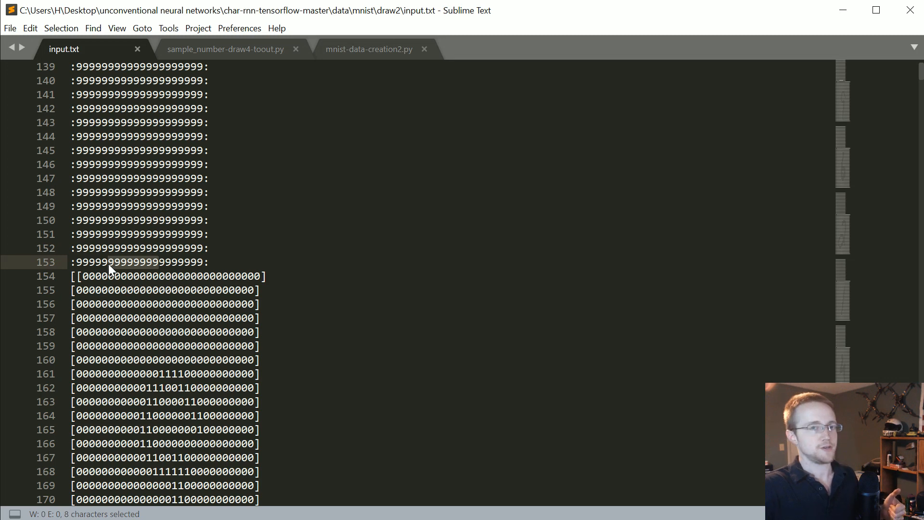
pyautogui.scroll(-3)
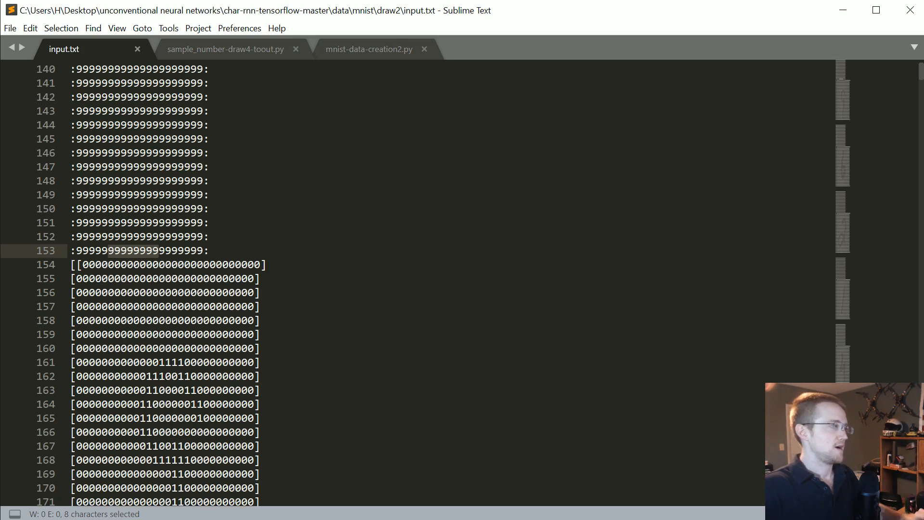
pyautogui.scroll(-3)
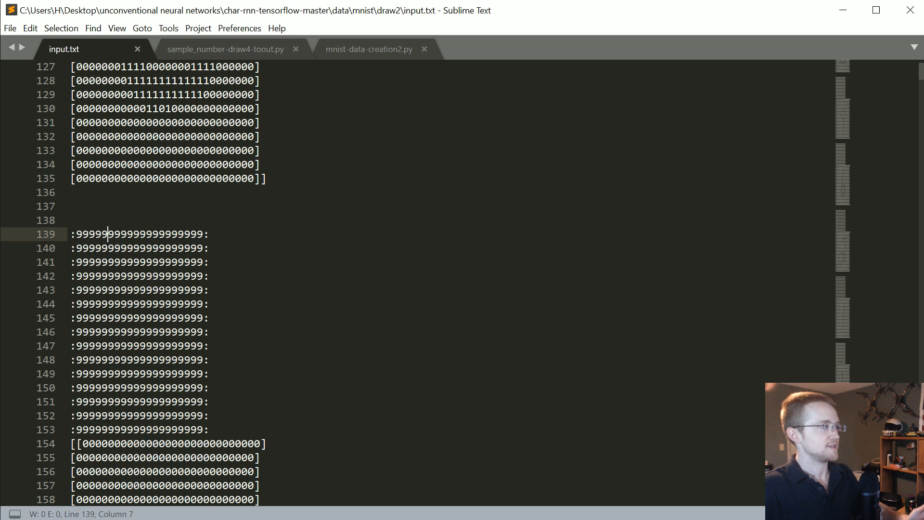
# Highlight a label row of repeated 9s, scan further digit grids, then return to mnist-data-creation2.py.
pyautogui.moveTo(105, 234); pyautogui.dragTo(208, 429)
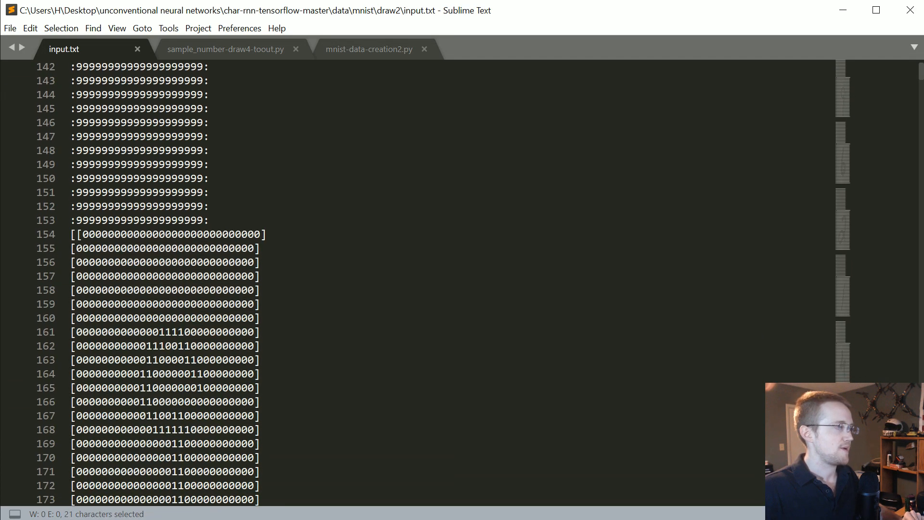
pyautogui.scroll(-3)
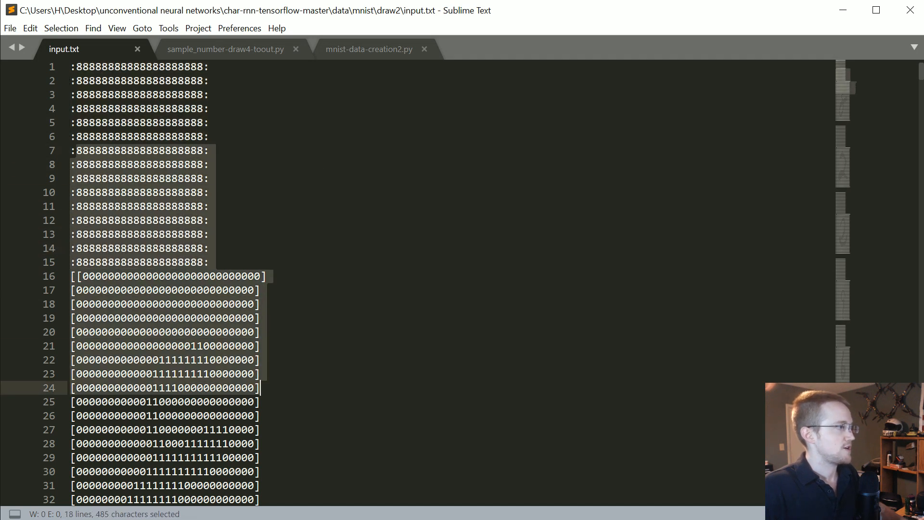
pyautogui.scroll(-3)
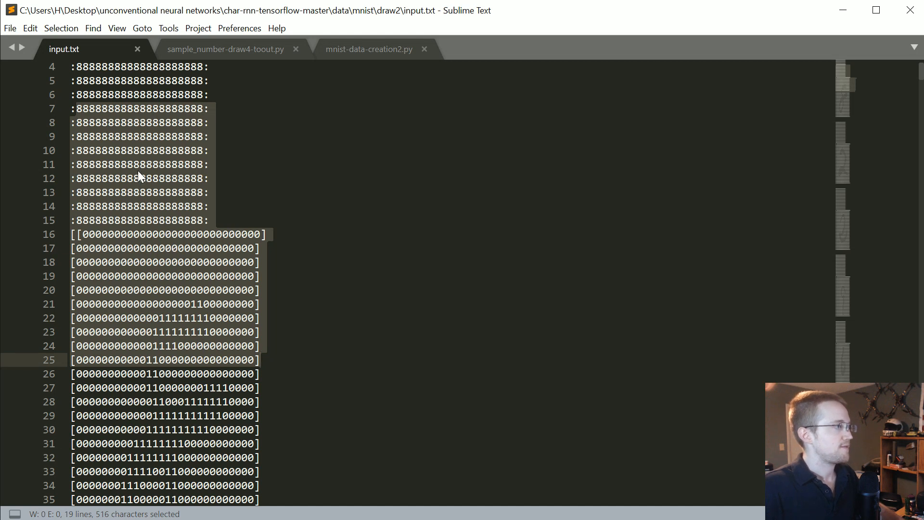
pyautogui.moveTo(131, 224)
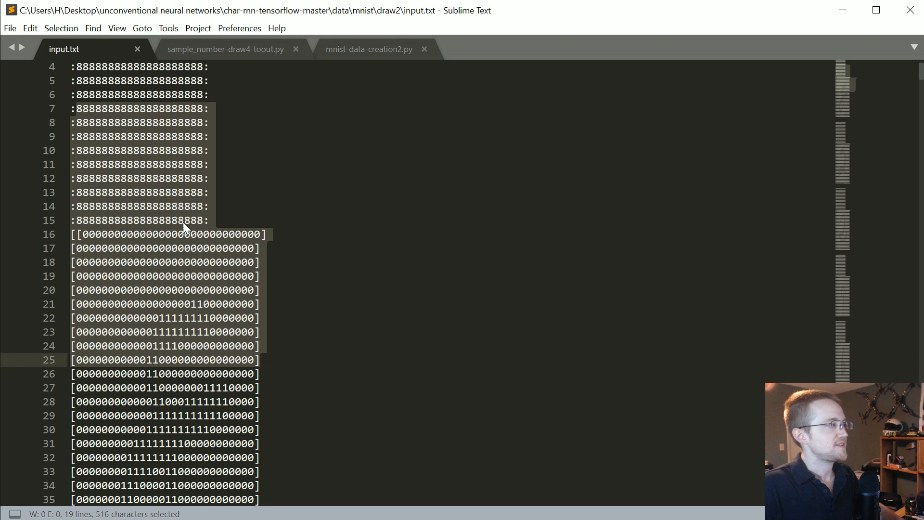
pyautogui.moveTo(171, 239)
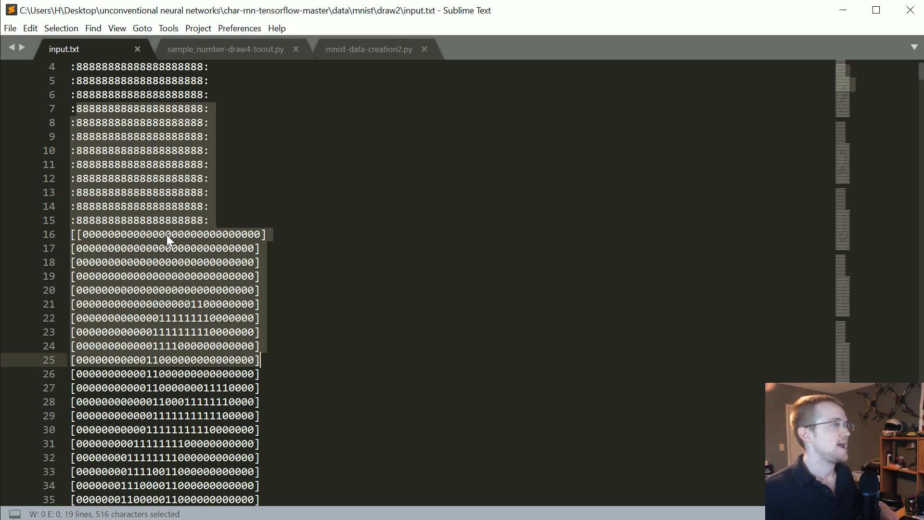
pyautogui.moveTo(360, 278)
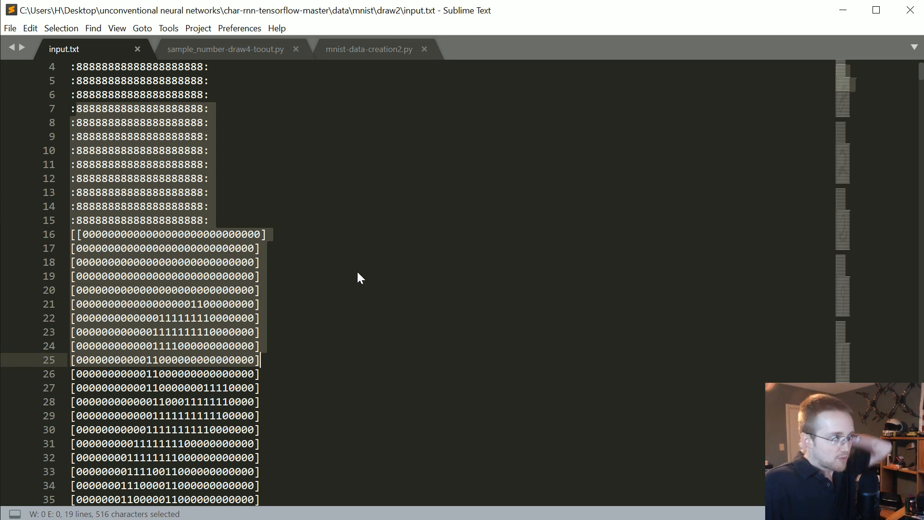
pyautogui.scroll(-3)
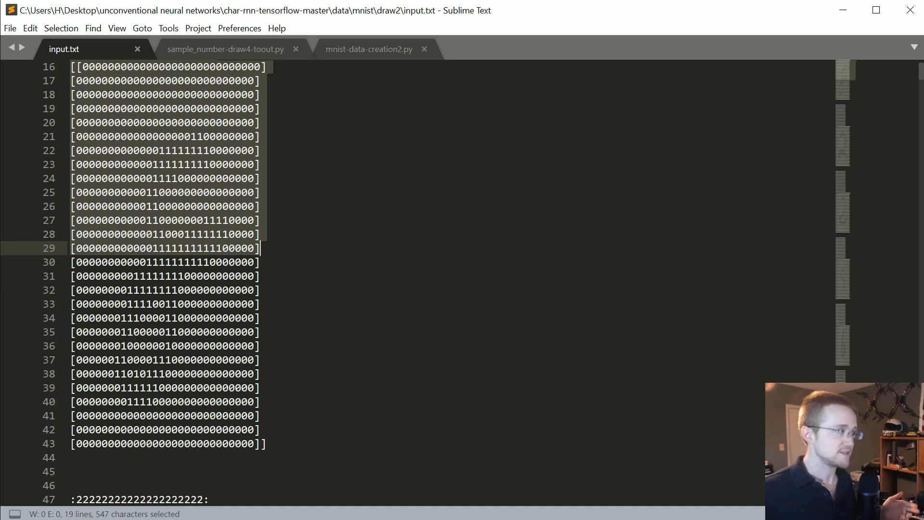
pyautogui.scroll(-3)
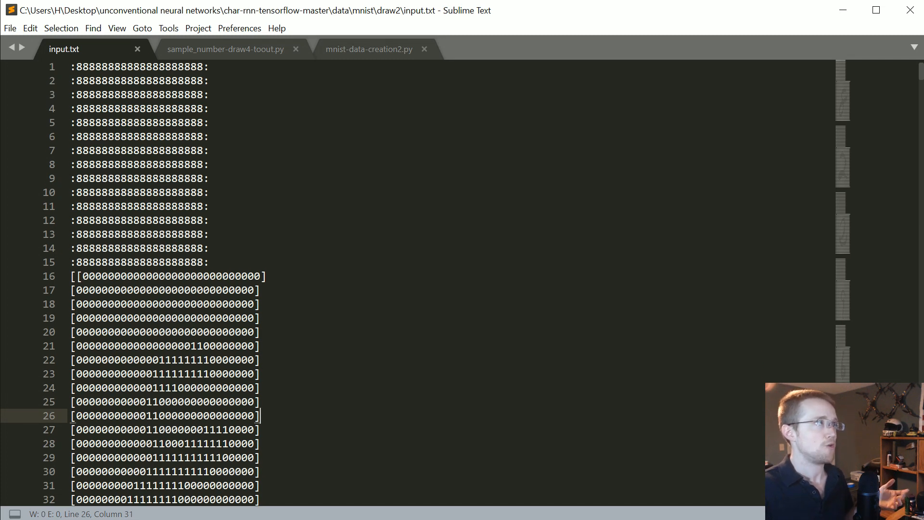
pyautogui.scroll(-3)
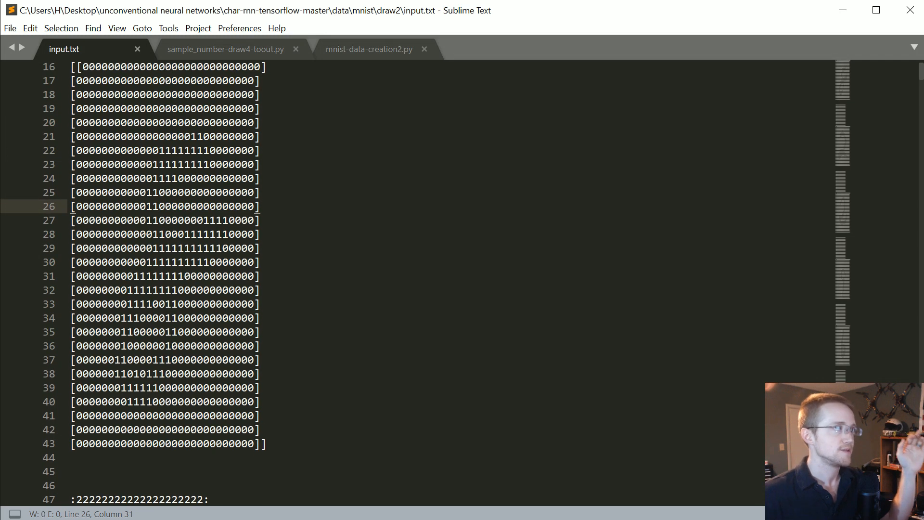
pyautogui.scroll(-3)
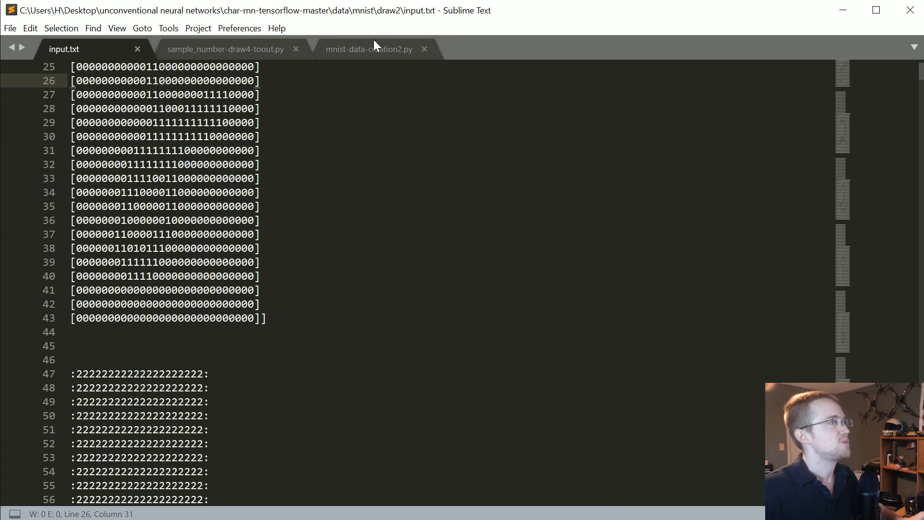
pyautogui.click(368, 49)
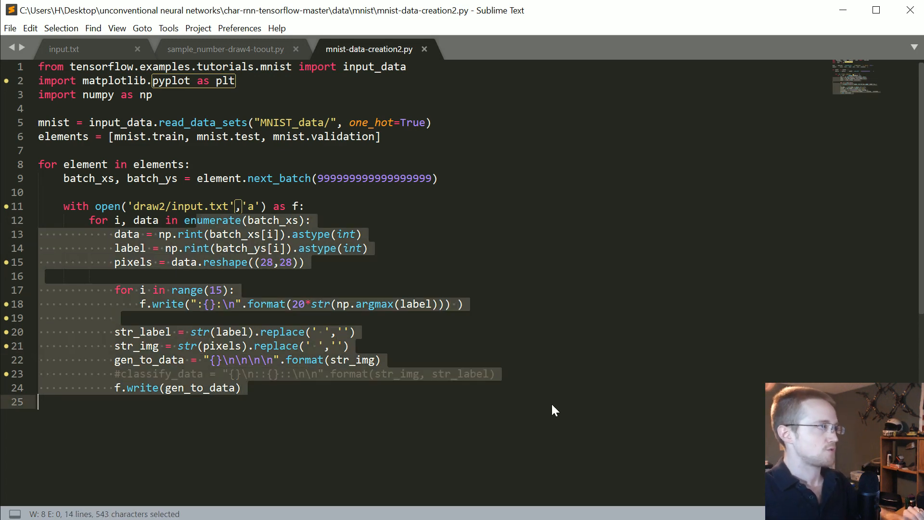
# Switch to sample_number-draw4-toout.py and read down past its imports and argument parser.
pyautogui.click(226, 49)
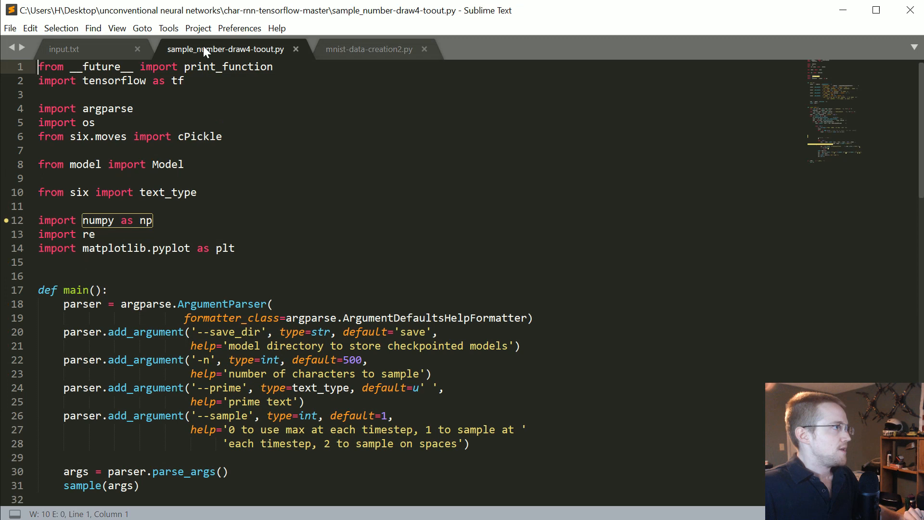
pyautogui.scroll(-3)
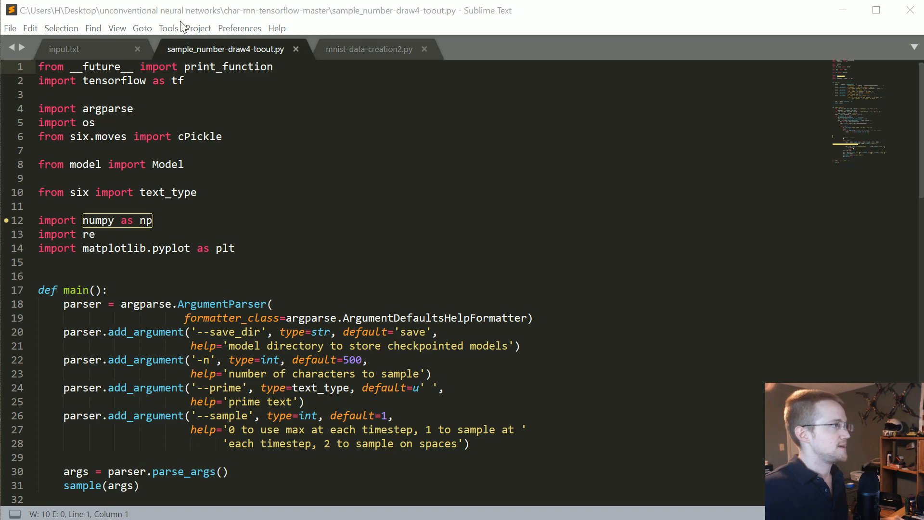
pyautogui.scroll(-3)
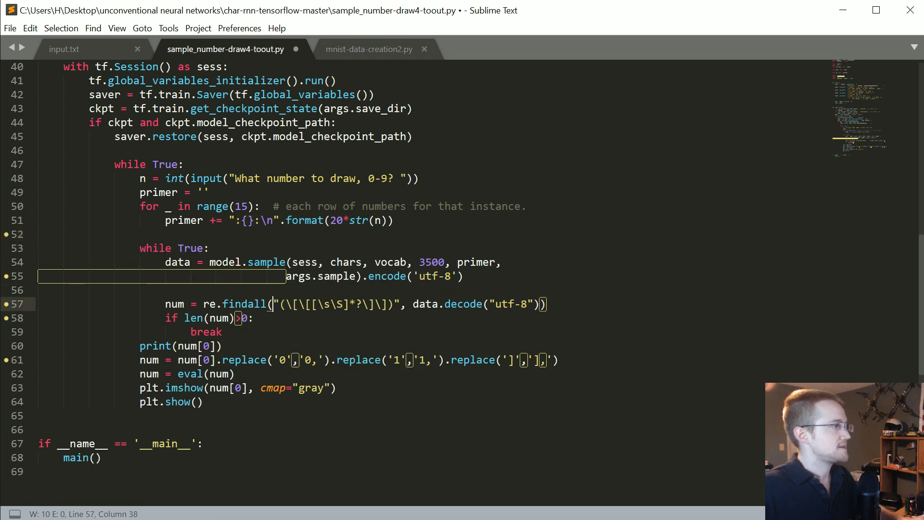
pyautogui.moveTo(139, 248); pyautogui.dragTo(398, 276)
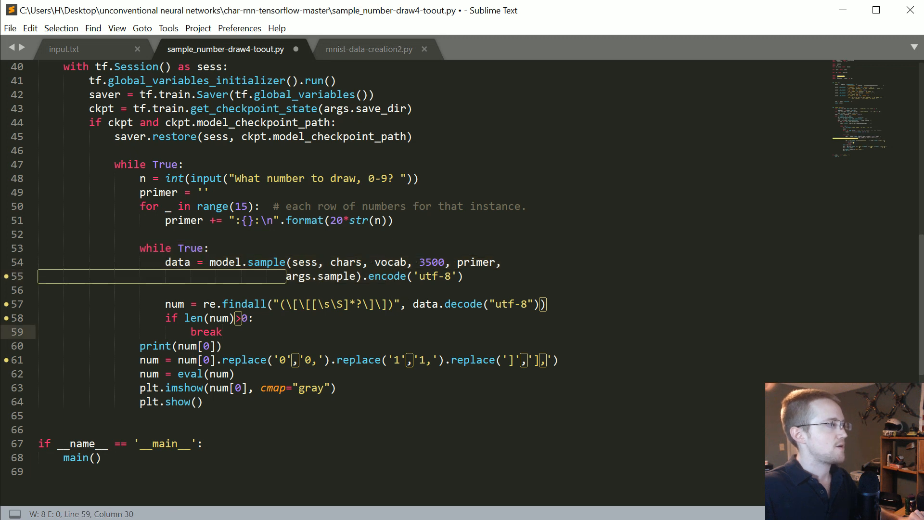
pyautogui.moveTo(165, 304); pyautogui.dragTo(254, 318)
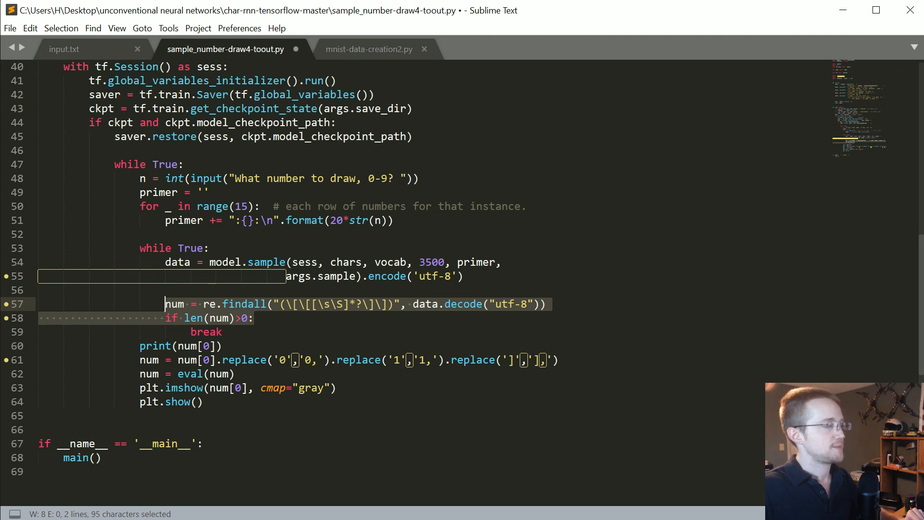
pyautogui.click(247, 318)
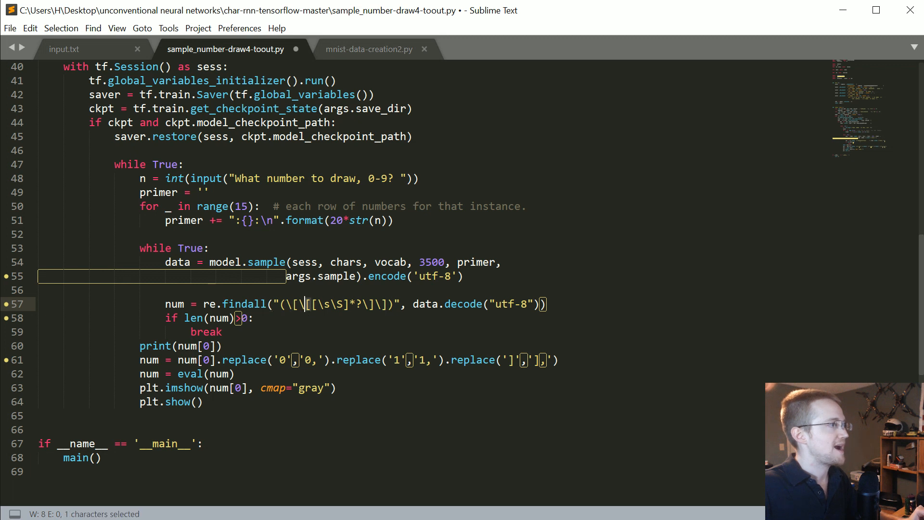
pyautogui.moveTo(305, 303); pyautogui.dragTo(354, 304)
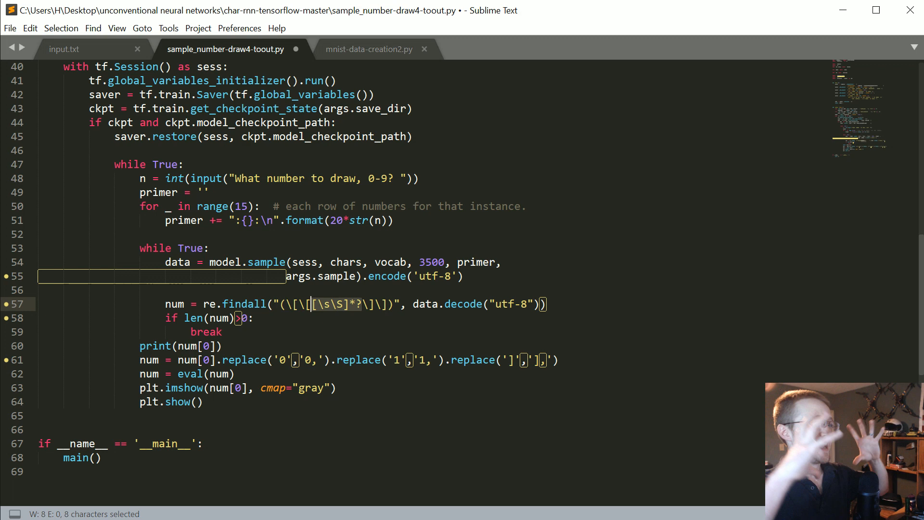
pyautogui.click(64, 49)
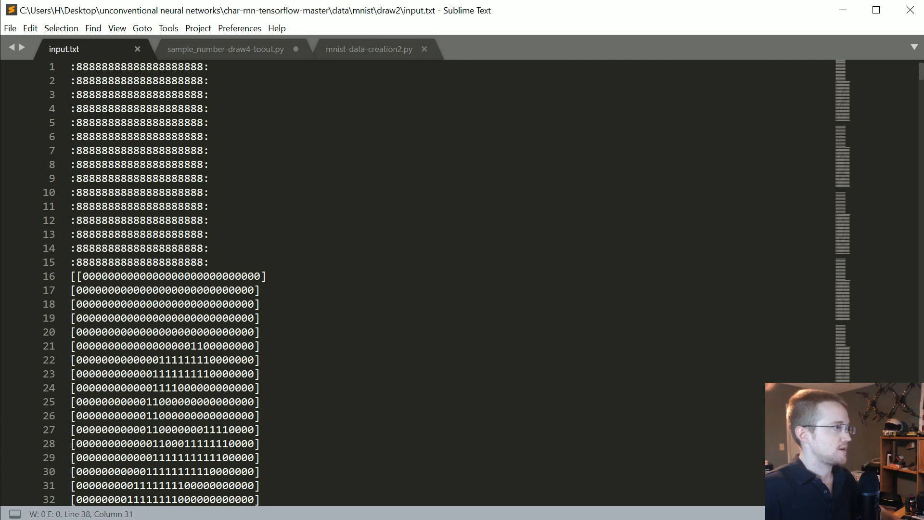
# Finish scanning input.txt and return to the sampling script's grid-parsing and plotting code.
pyautogui.scroll(-3)
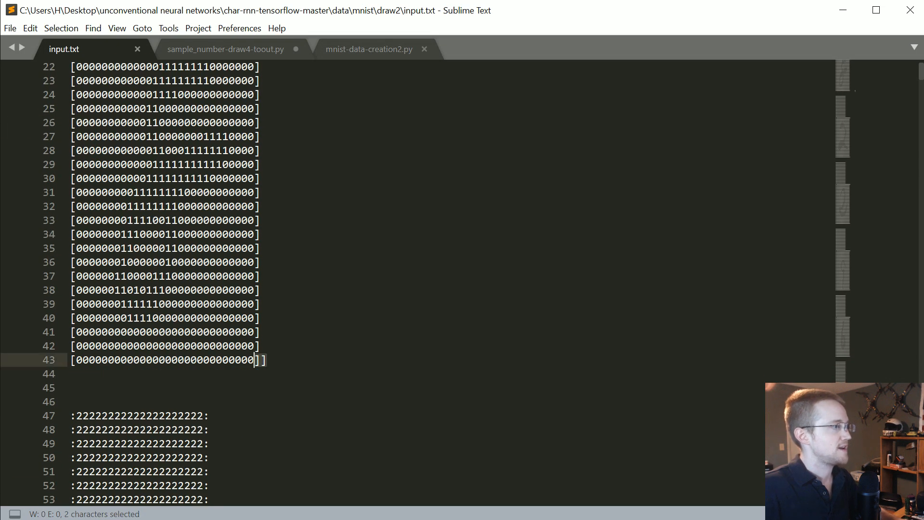
pyautogui.click(226, 49)
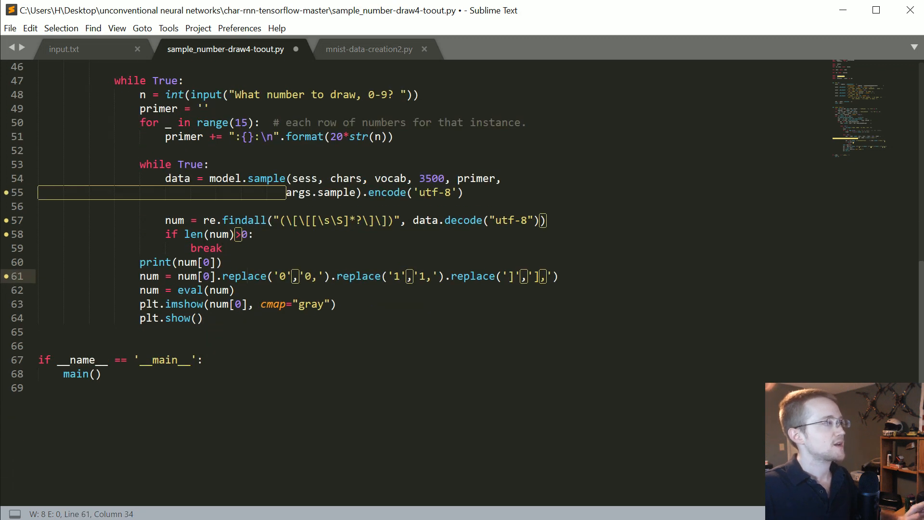
# Review the digit rows in input.txt once more, then return to the sampling script.
pyautogui.click(64, 49)
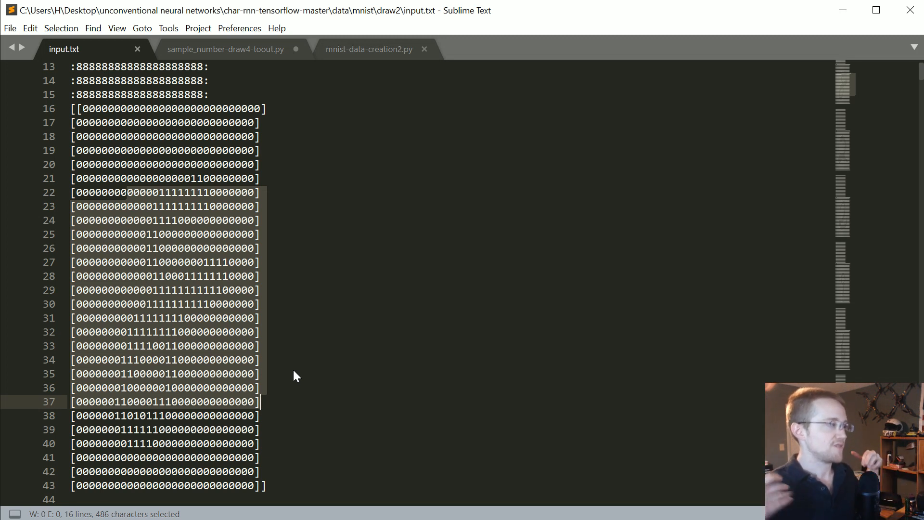
pyautogui.click(225, 49)
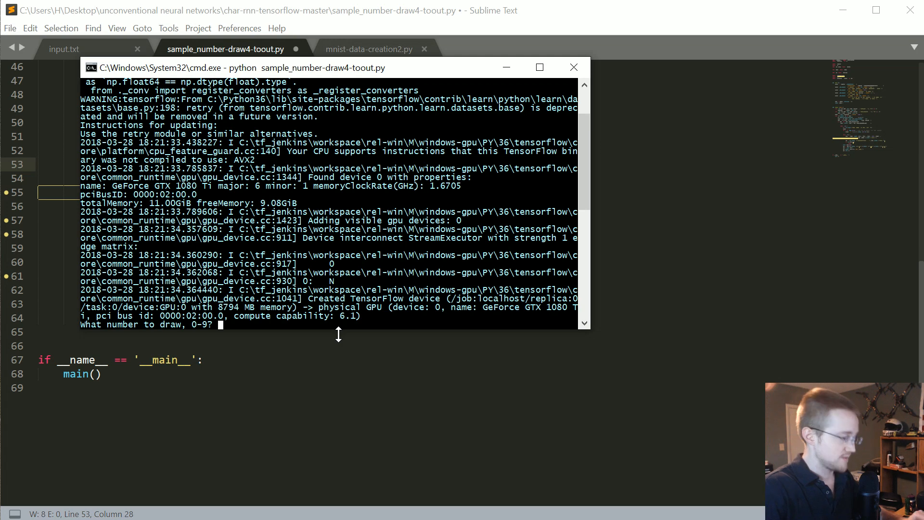
# Request a 2, view the plotted generated digit, and close its figure.
pyautogui.write('2')
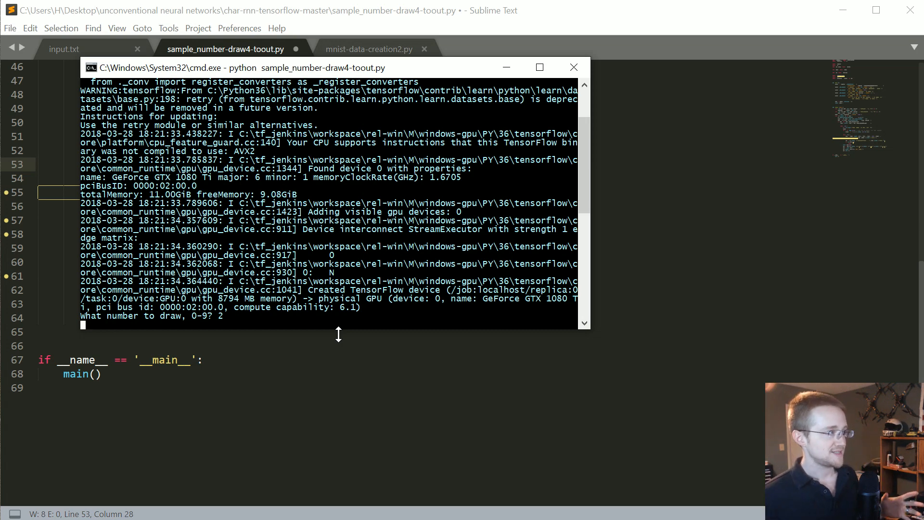
pyautogui.press('enter')
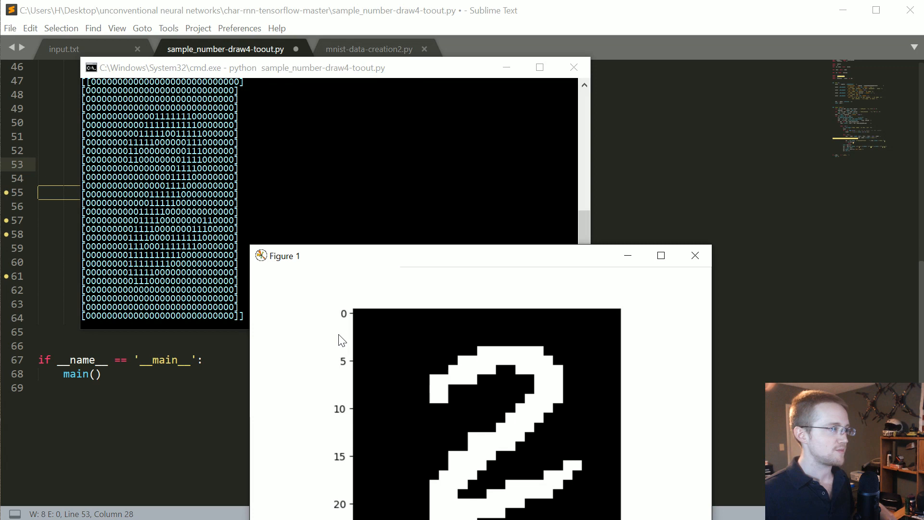
pyautogui.moveTo(694, 321)
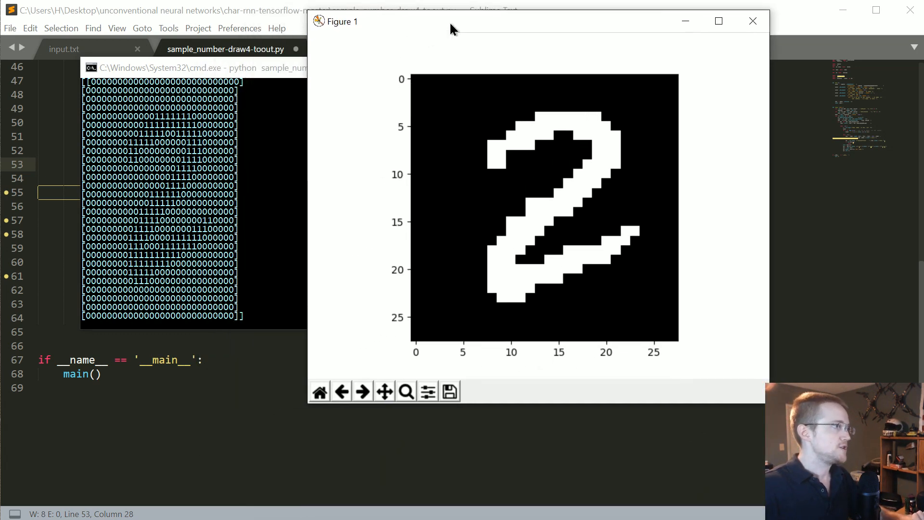
pyautogui.moveTo(525, 186)
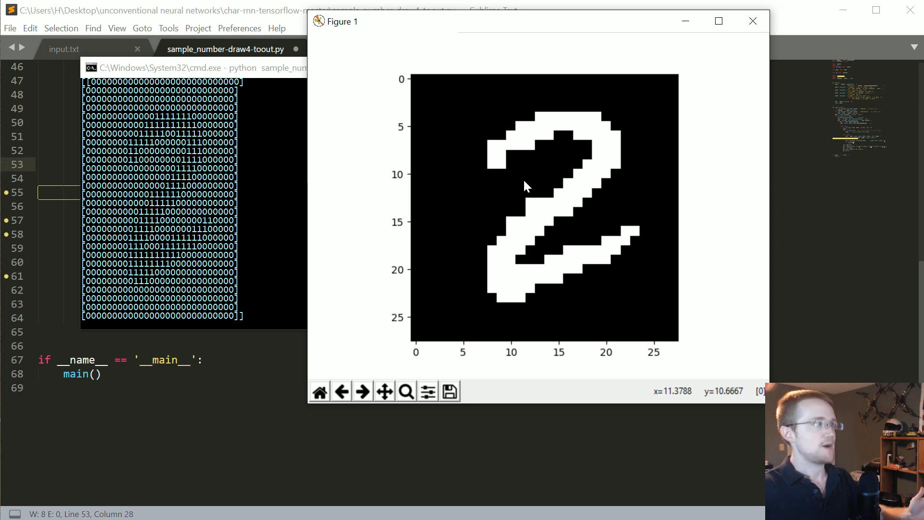
pyautogui.moveTo(752, 21)
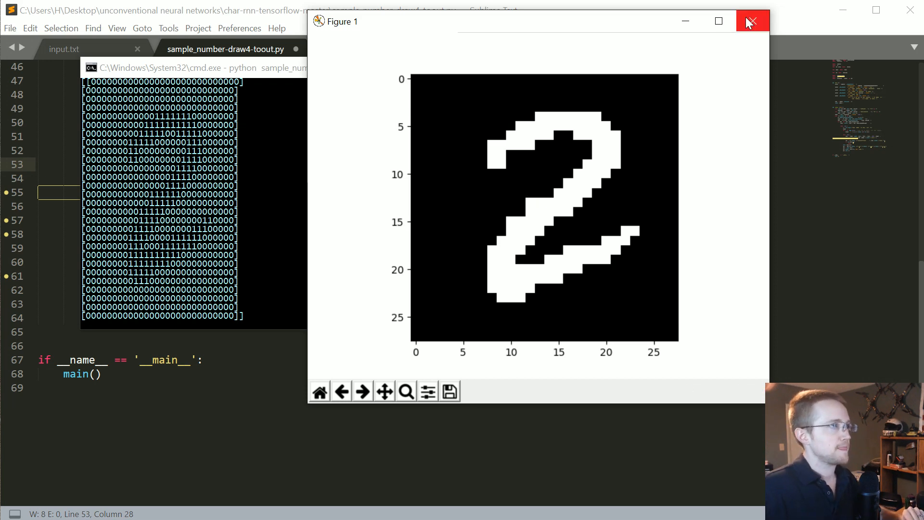
pyautogui.click(753, 21)
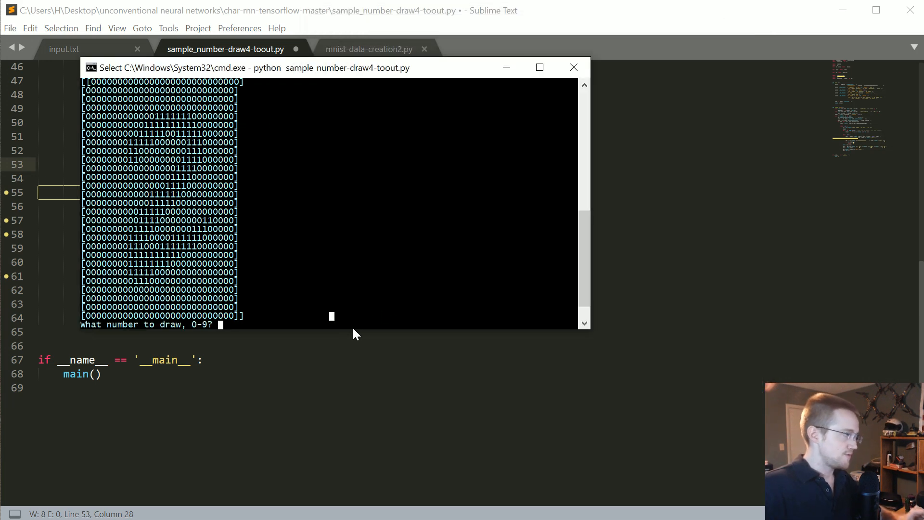
# Request a 4, hit the TypeError, and relaunch python sample_number-draw4-toout.py.
pyautogui.write('4')
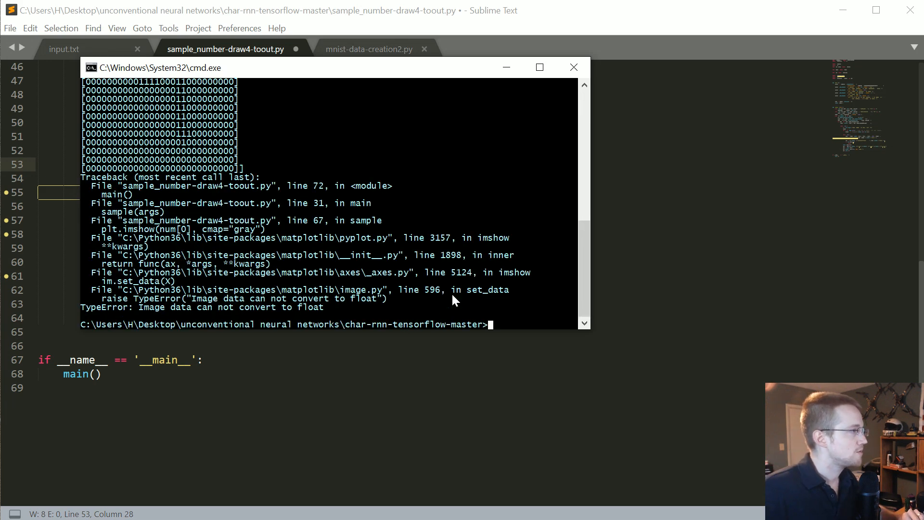
pyautogui.moveTo(486, 213)
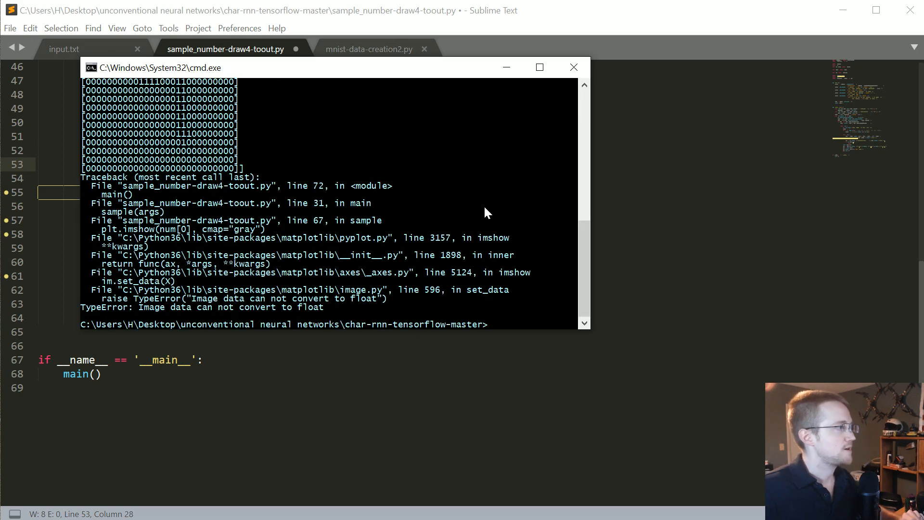
pyautogui.moveTo(492, 208)
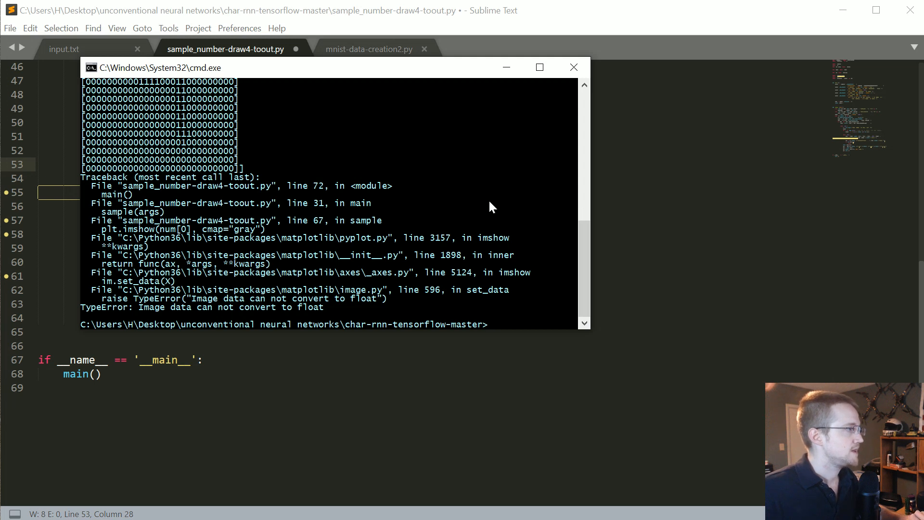
pyautogui.moveTo(539, 309)
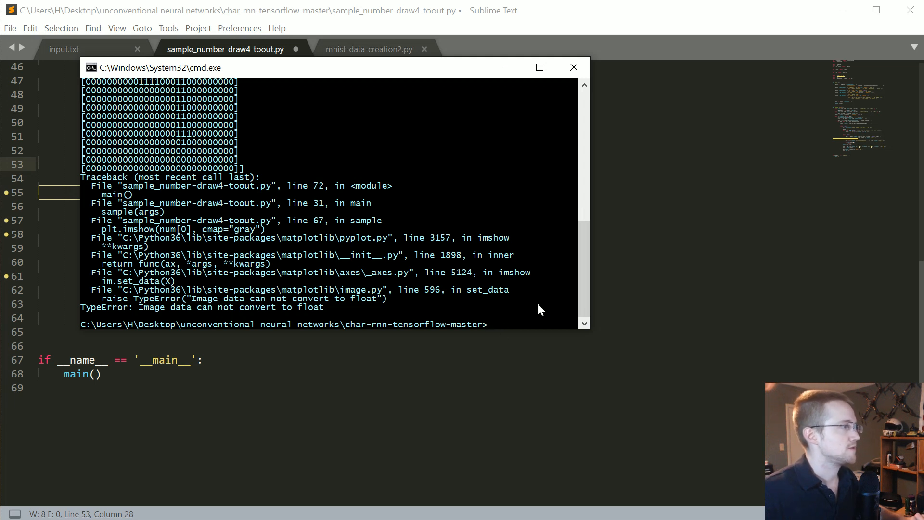
pyautogui.write('python sample_number-draw4-toout.py')
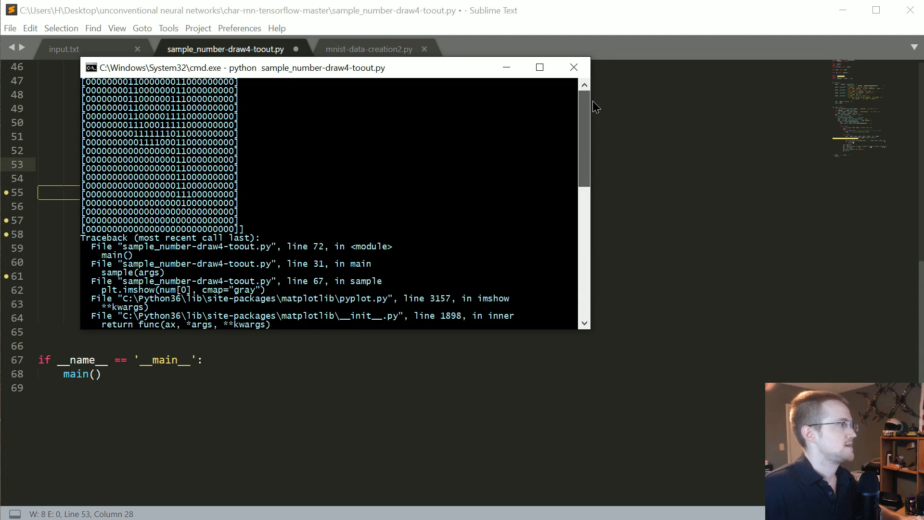
pyautogui.moveTo(599, 88)
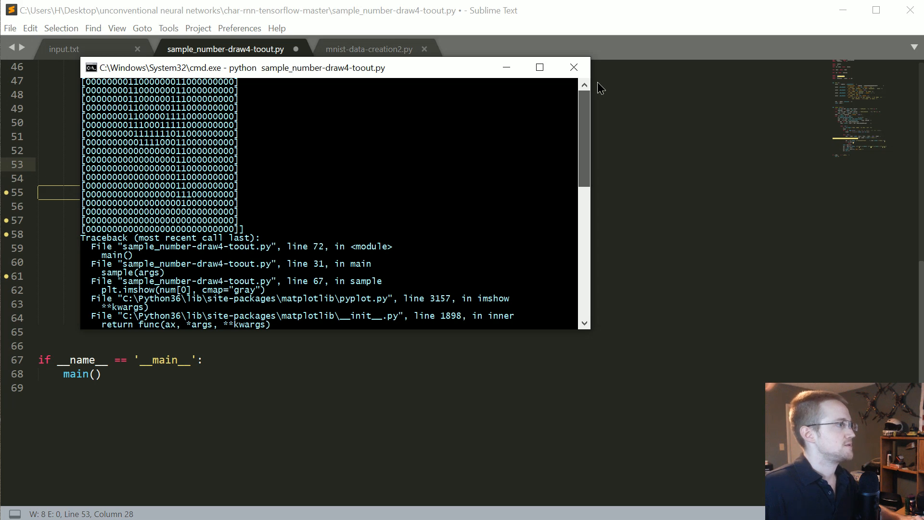
pyautogui.moveTo(601, 89)
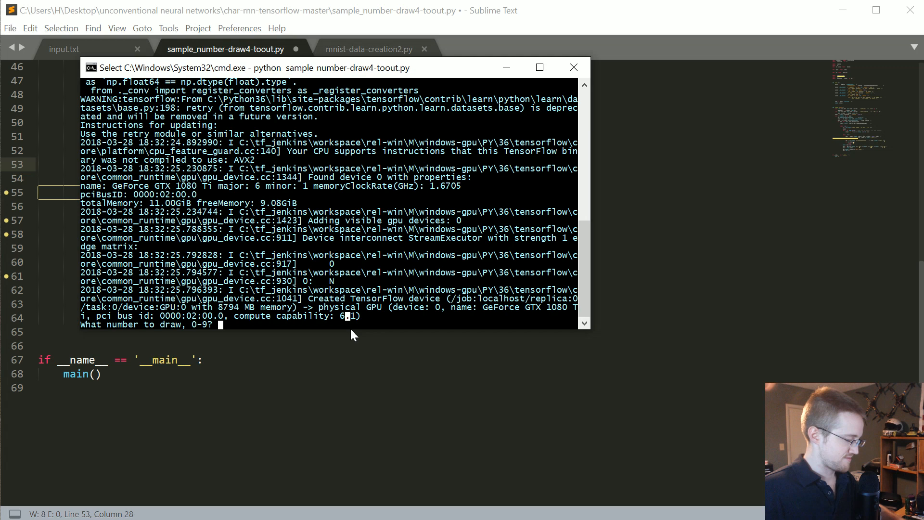
# Request a 4 again and get a plotted generated digit 4.
pyautogui.write('4')
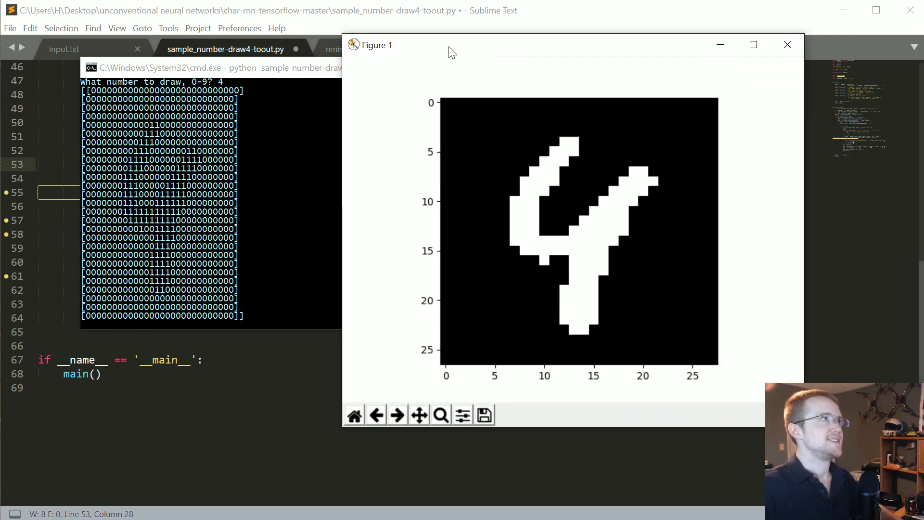
pyautogui.moveTo(532, 178)
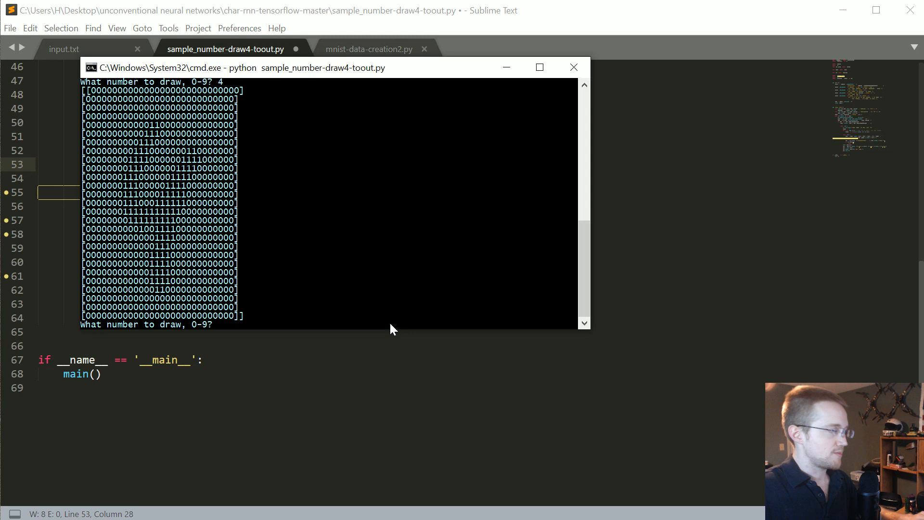
# Request a 5, view the plotted generated digit, and close its figure.
pyautogui.write('5')
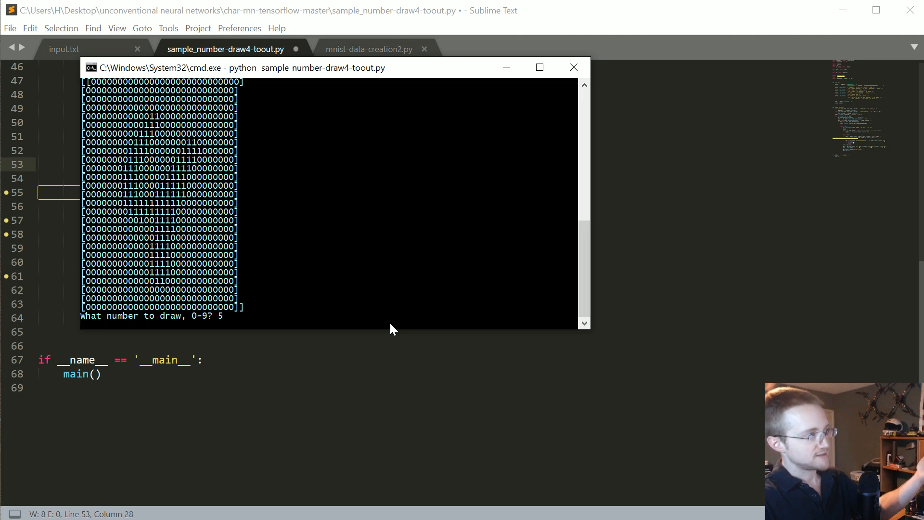
pyautogui.moveTo(413, 279)
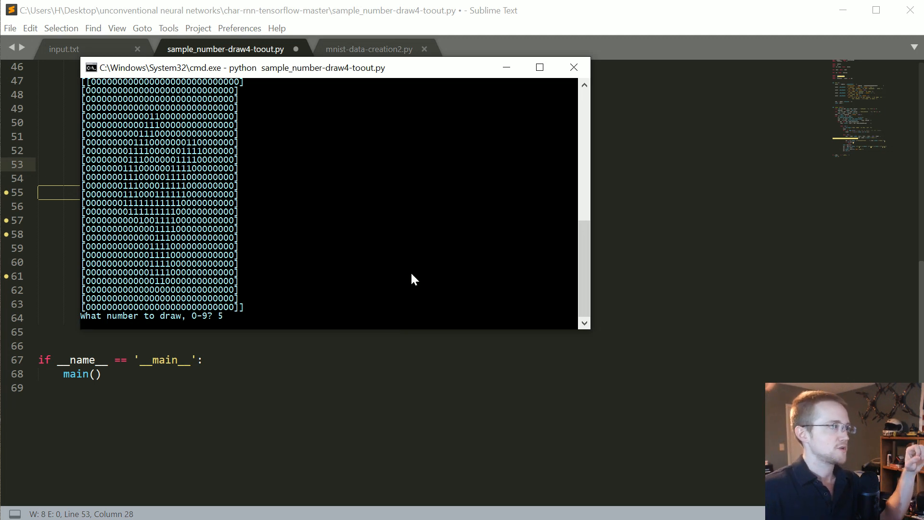
pyautogui.moveTo(410, 222)
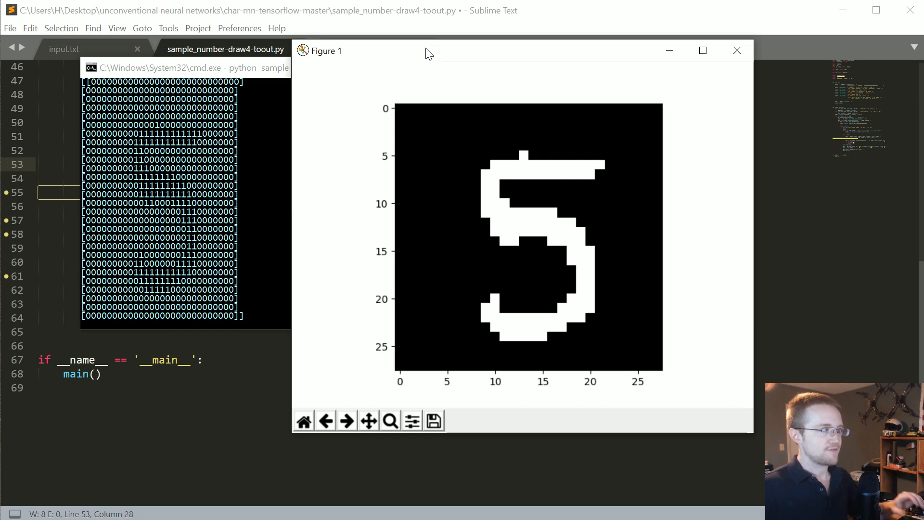
pyautogui.moveTo(125, 180)
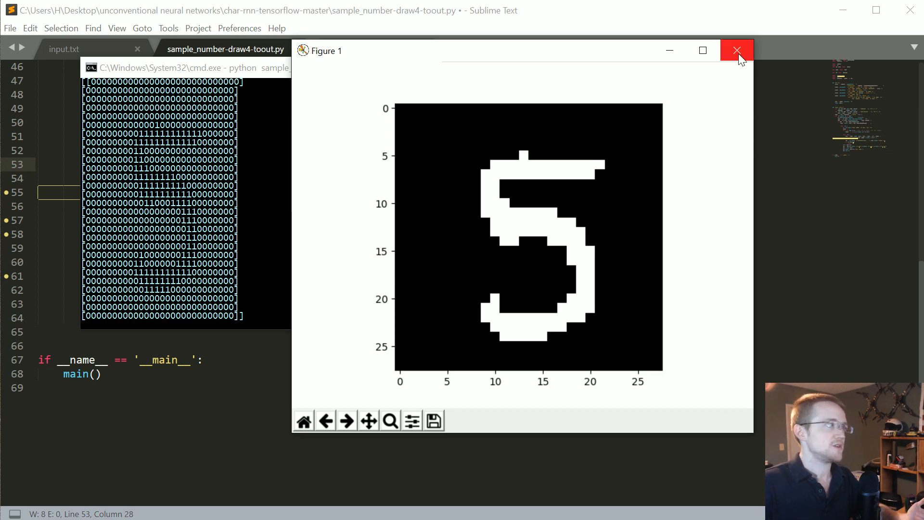
pyautogui.click(736, 49)
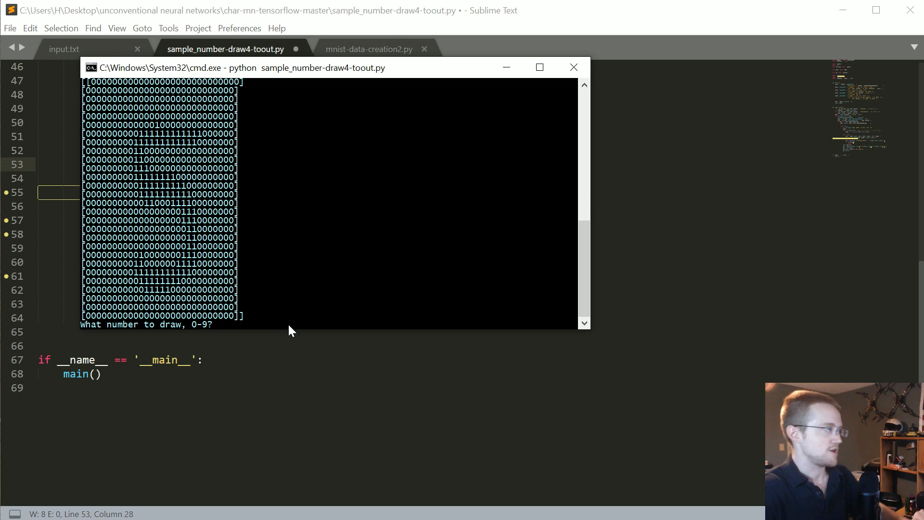
# Request another 5 to get a differently shaped generated digit.
pyautogui.write('5')
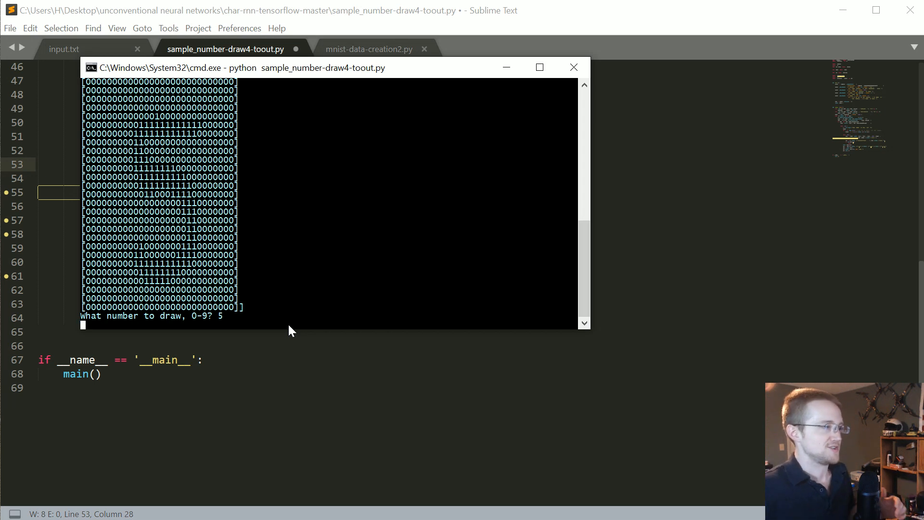
pyautogui.moveTo(294, 327)
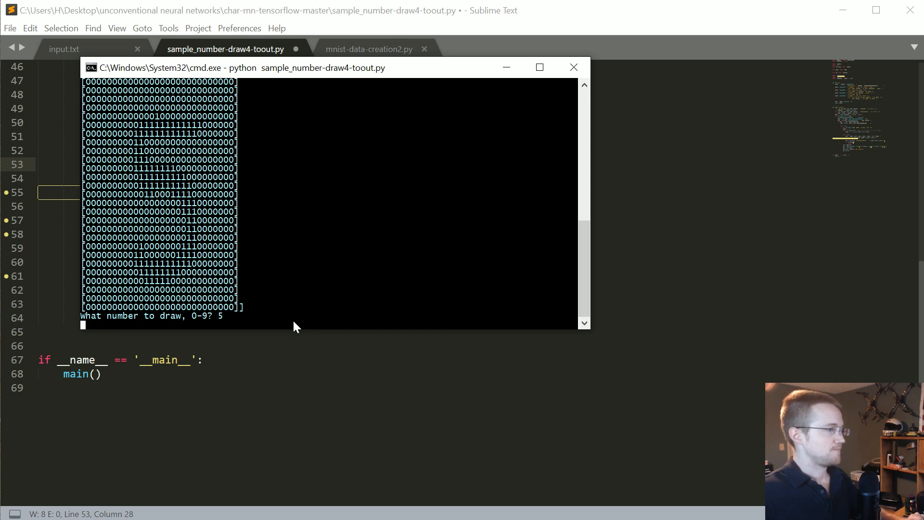
pyautogui.press('enter')
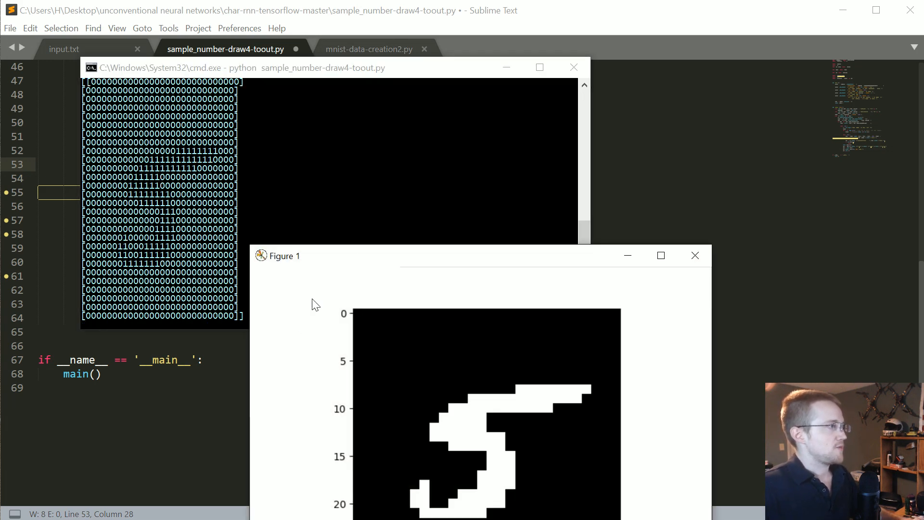